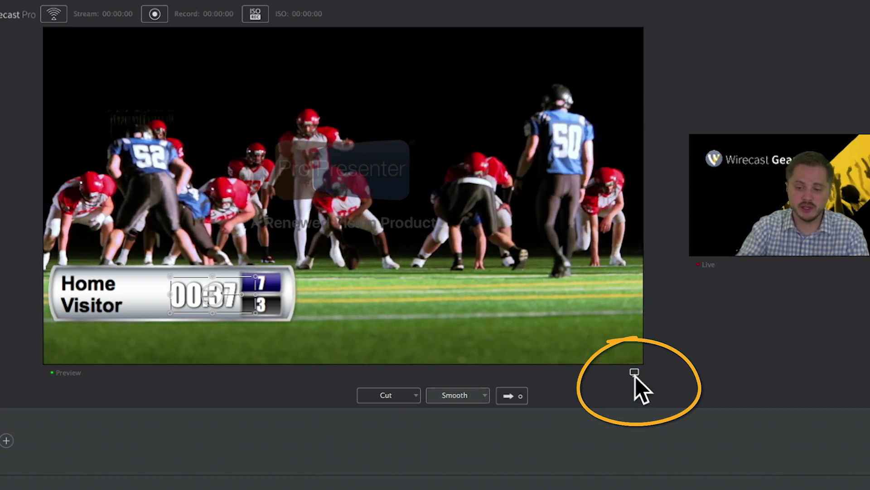
# - Bring up the Multi-Viewer Configuration window from the icon below the preview
pyautogui.click(633, 372)
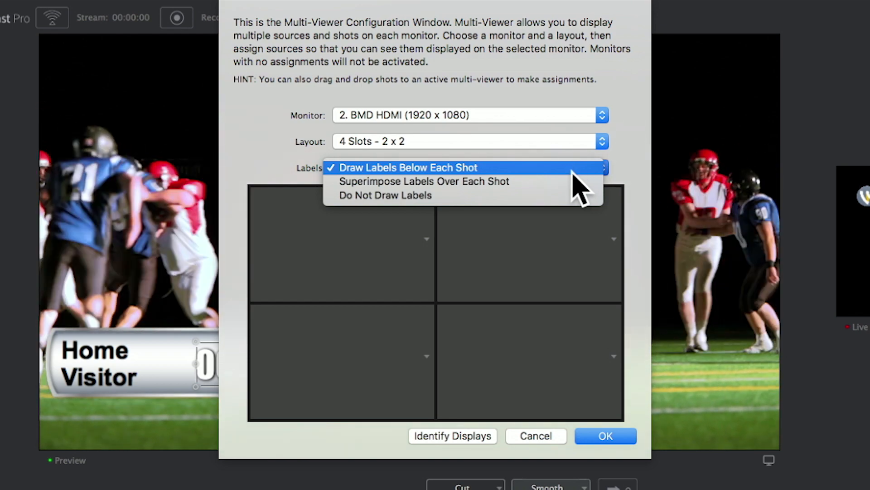
# - Keep the label option and confirm the 4 Slots - 2 x 2 layout for the DELL P2414H
pyautogui.click(423, 181)
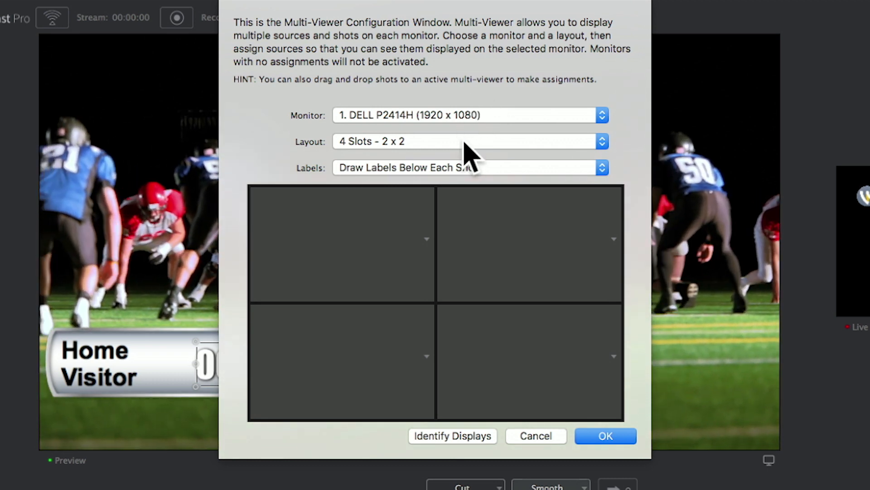
pyautogui.click(469, 142)
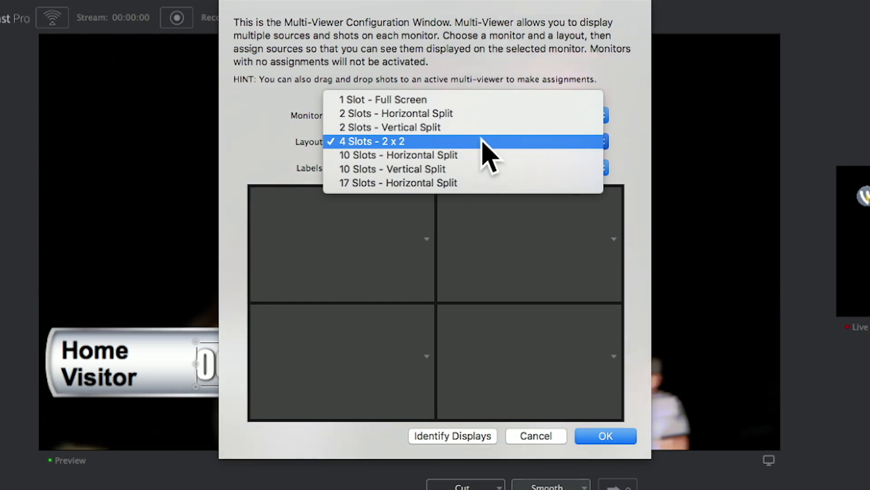
pyautogui.click(368, 141)
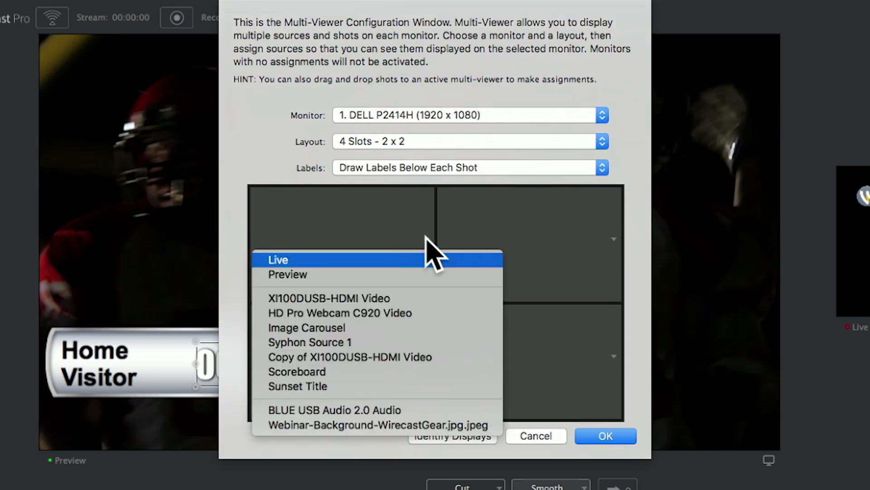
pyautogui.moveTo(400, 274)
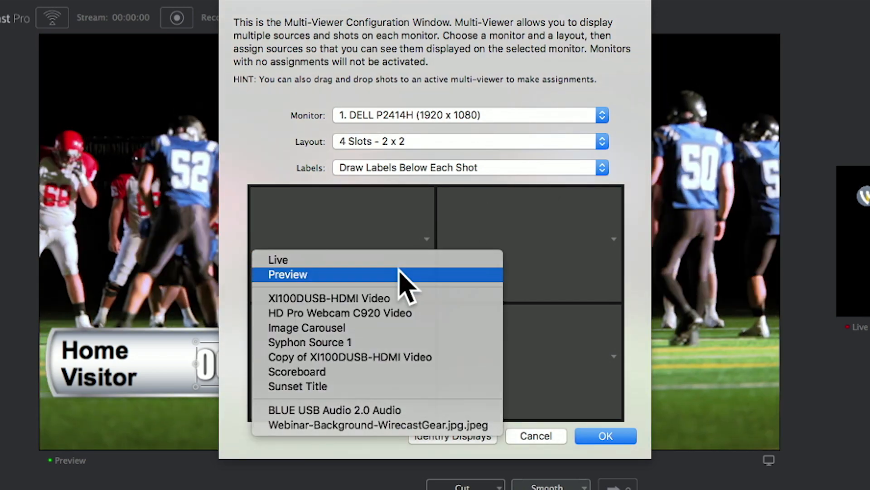
# - Assign Preview to the top-left slot and Live to the top-right slot
pyautogui.click(287, 274)
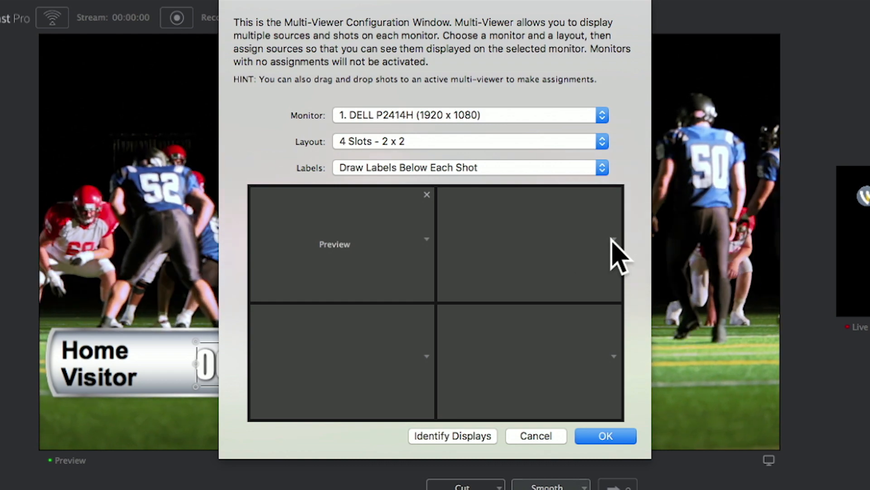
pyautogui.click(614, 239)
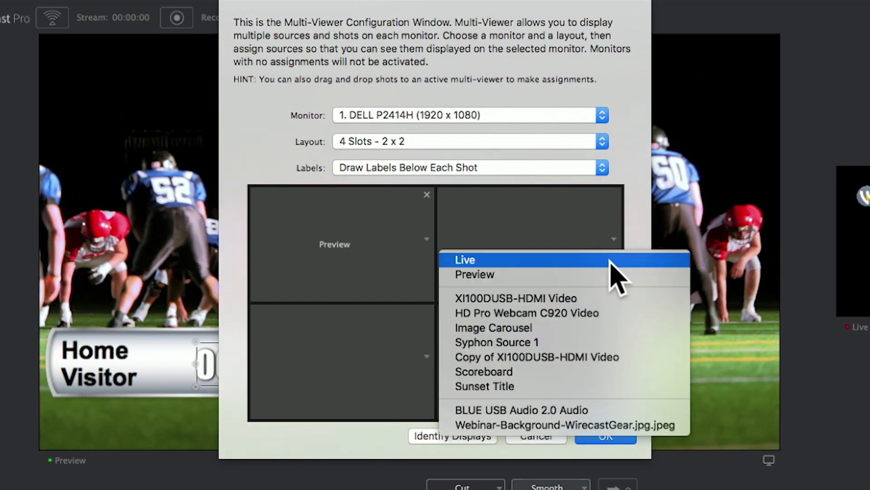
pyautogui.click(464, 259)
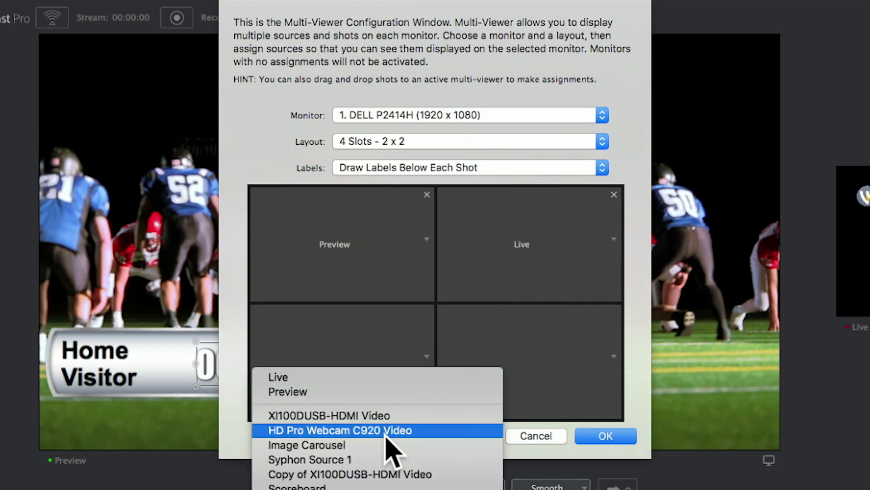
pyautogui.moveTo(387, 459)
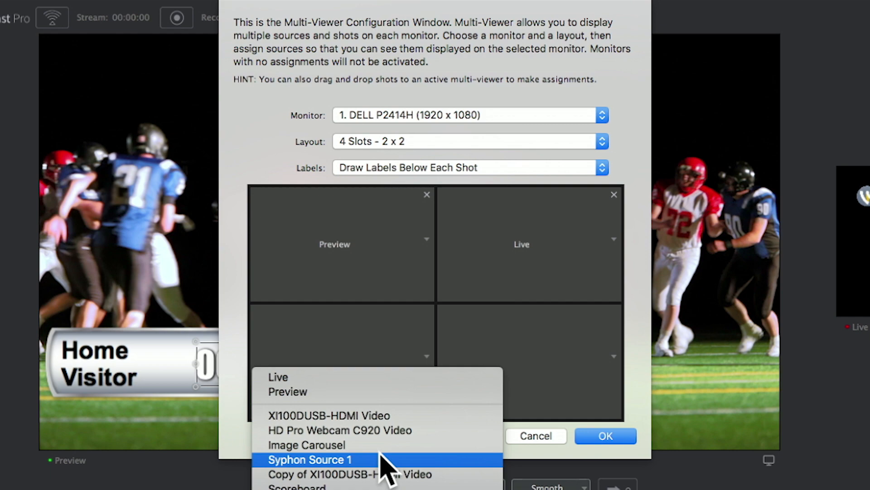
pyautogui.moveTo(385, 430)
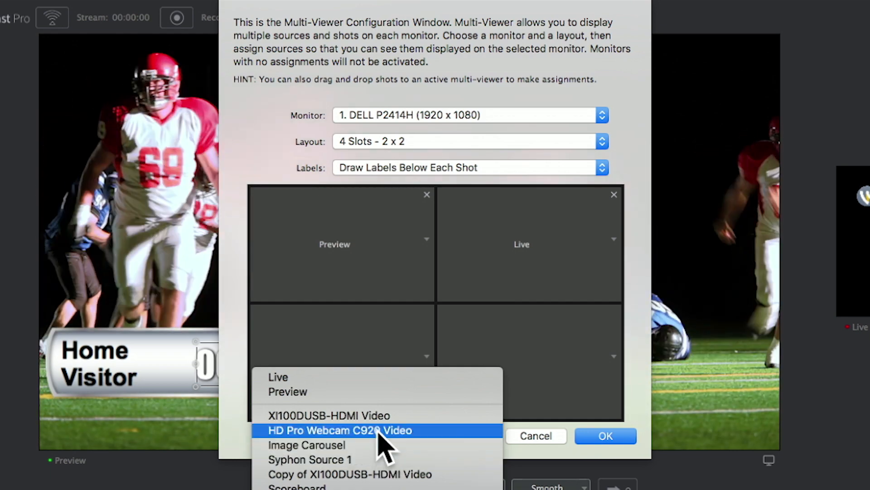
# - Assign HD Pro Webcam C920 Video and Image Carousel to the bottom slots and confirm with OK
pyautogui.click(338, 430)
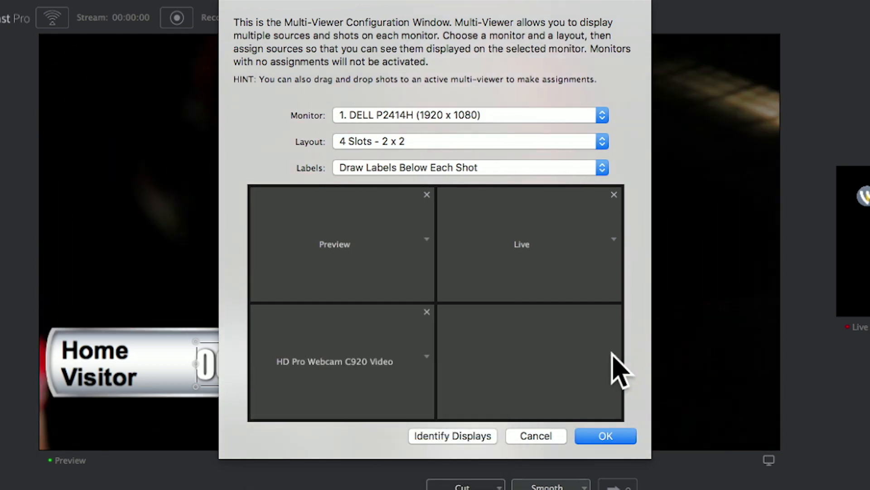
pyautogui.click(614, 357)
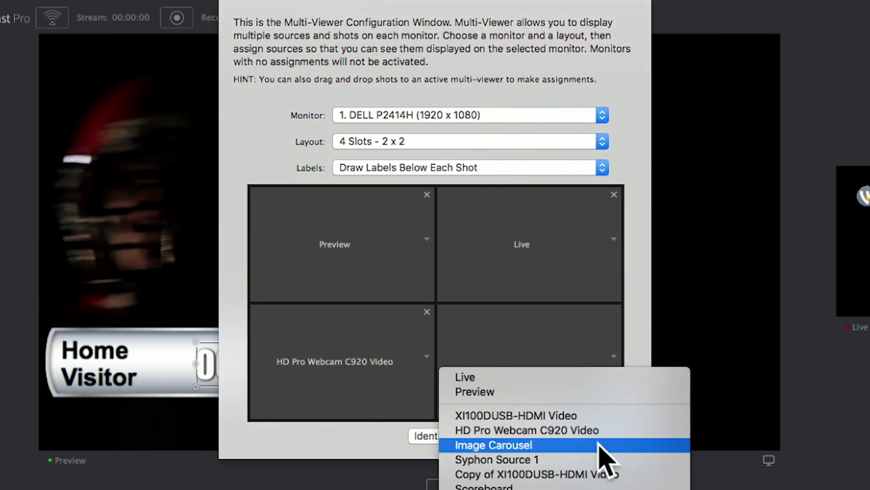
pyautogui.click(493, 444)
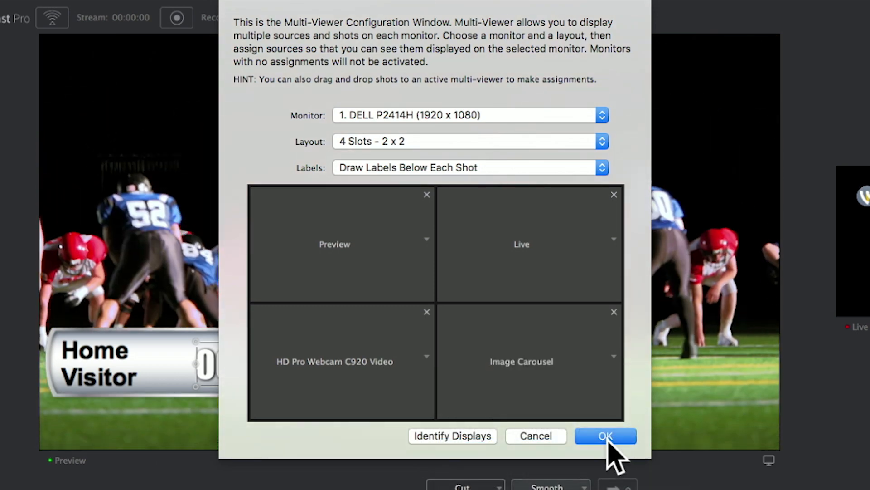
pyautogui.click(605, 436)
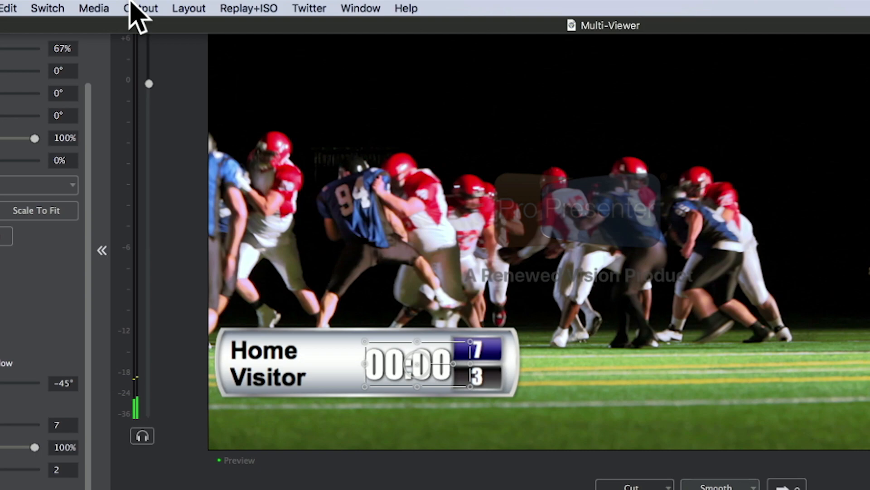
# - Enable Multi-Viewer Output on the DELL P2414H display from the Output menu
pyautogui.click(141, 8)
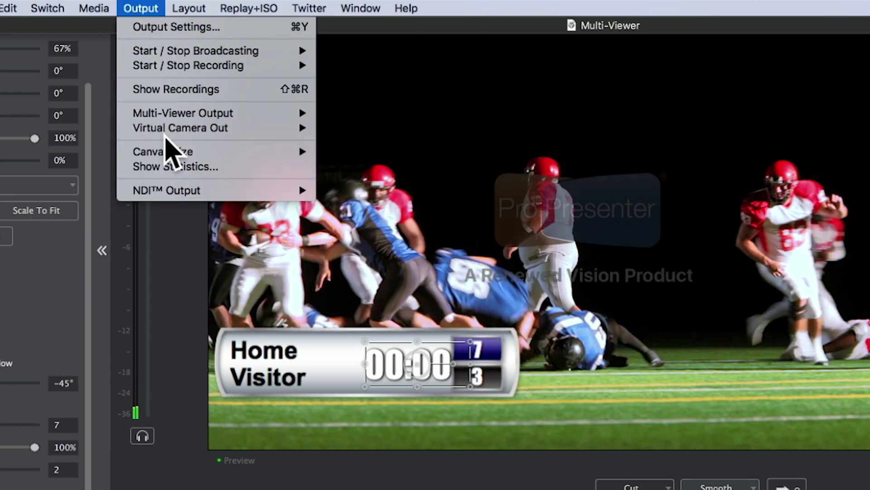
pyautogui.moveTo(182, 114)
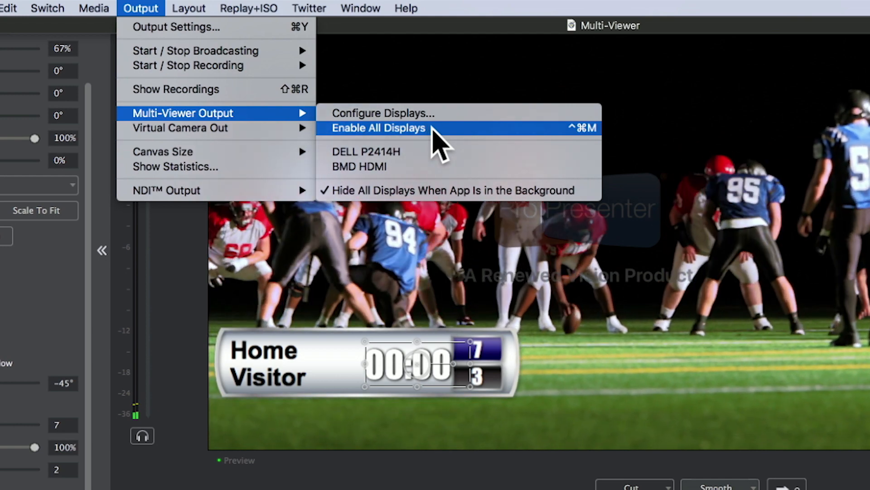
pyautogui.moveTo(427, 159)
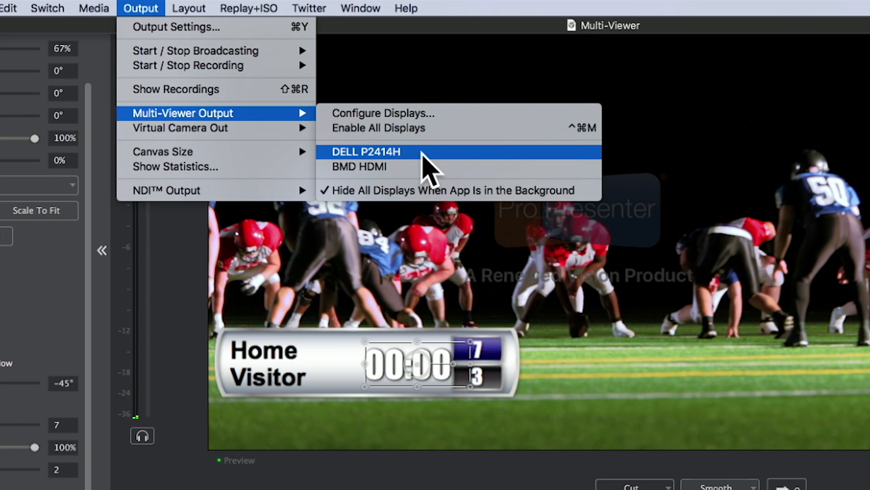
pyautogui.click(366, 152)
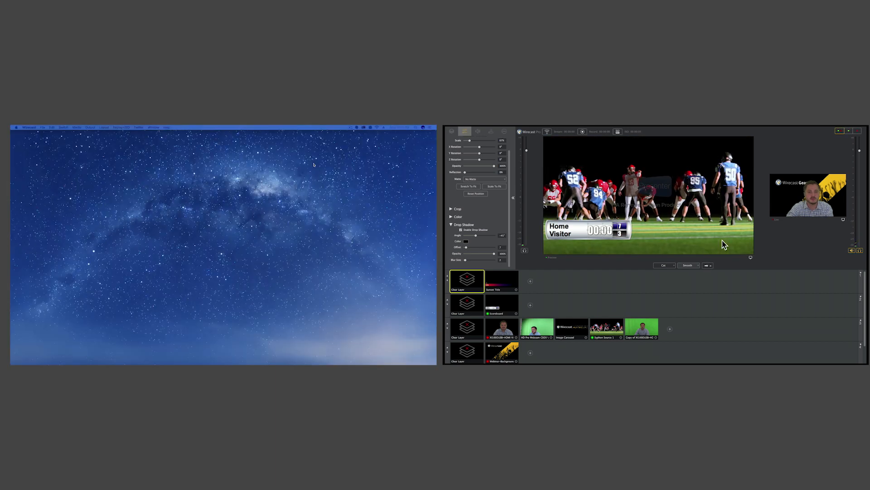
# - Reopen Configure Displays for the Multi-Viewer from the Output menu
pyautogui.click(100, 10)
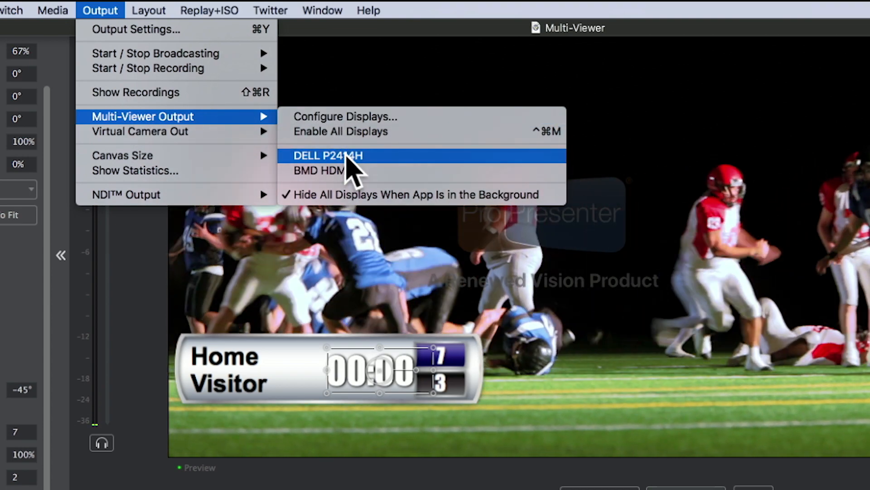
pyautogui.click(328, 155)
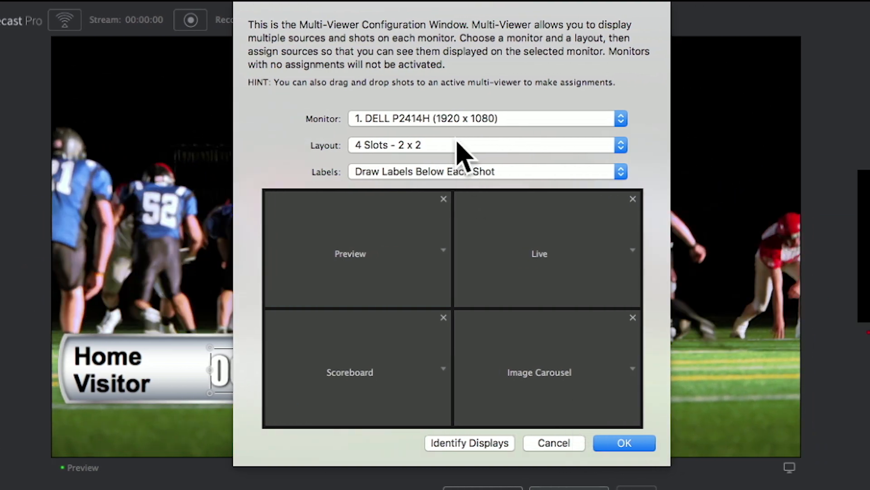
# - Set the DELL layout to 1 Slot - Full Screen, Do Not Draw Labels, source Live, and confirm
pyautogui.click(487, 145)
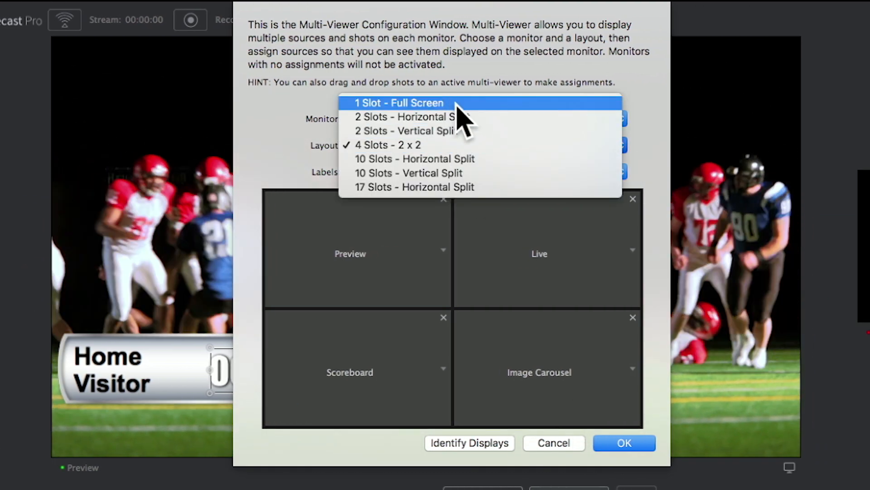
pyautogui.click(398, 103)
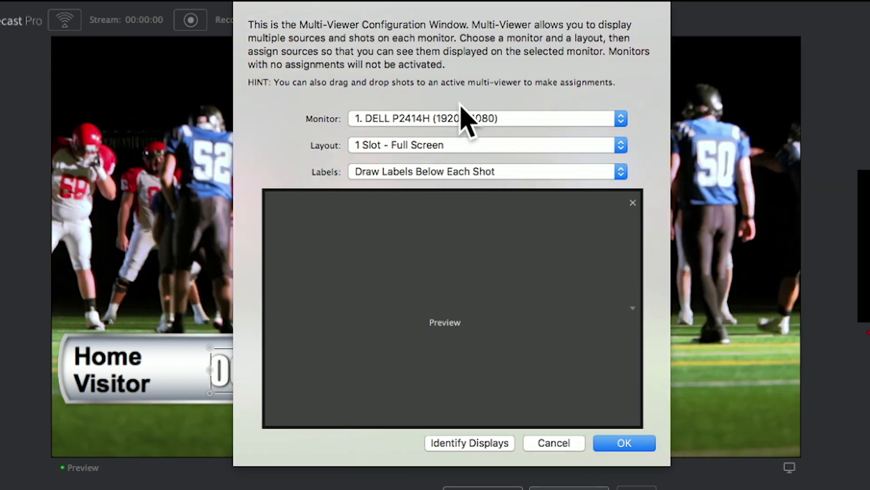
pyautogui.click(487, 172)
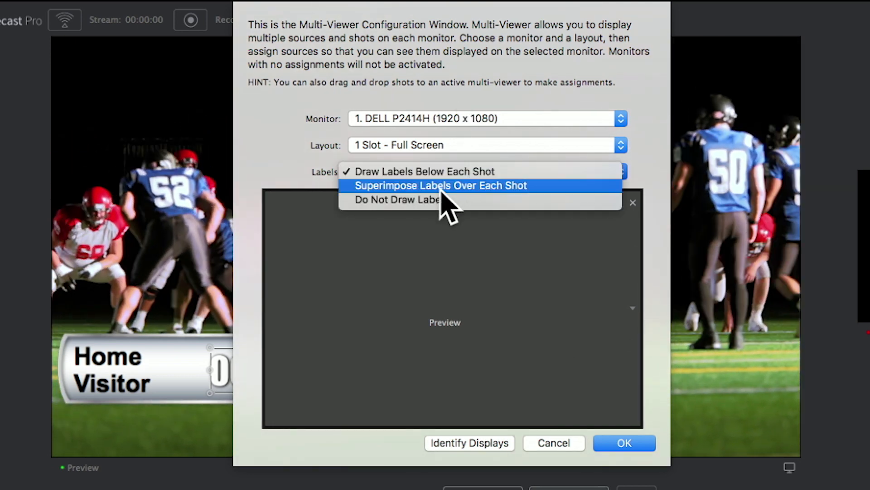
pyautogui.click(408, 199)
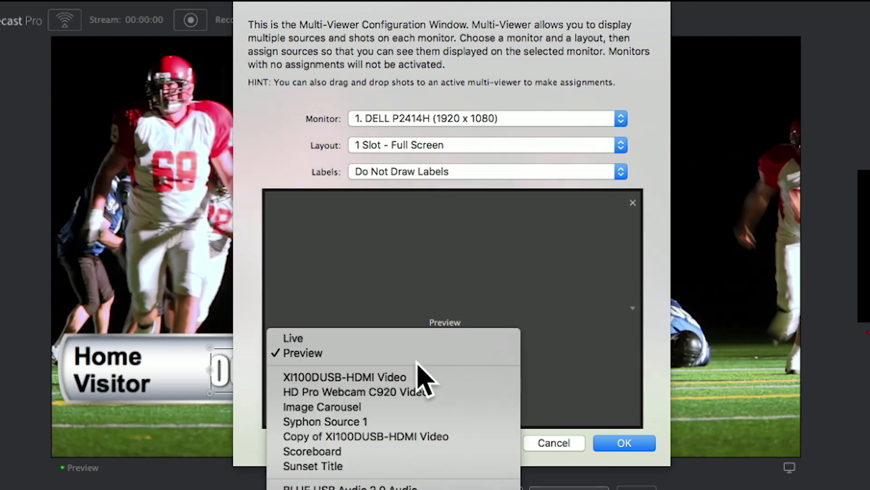
pyautogui.click(293, 339)
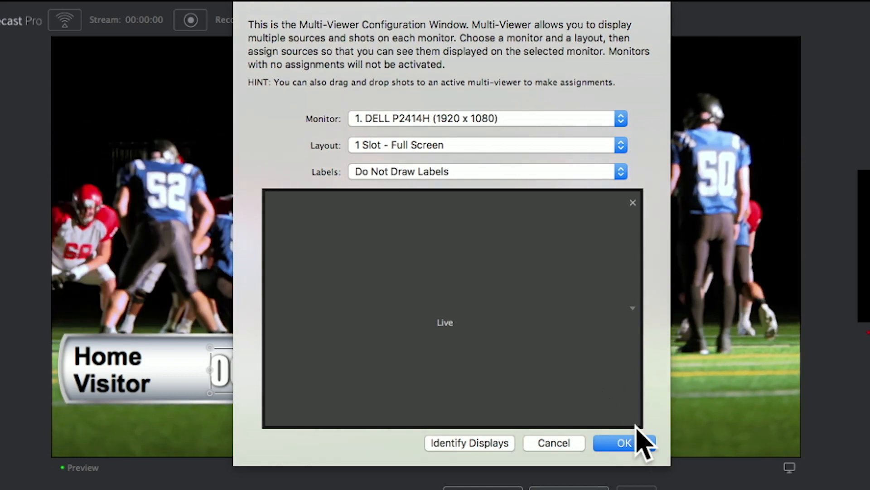
pyautogui.click(624, 442)
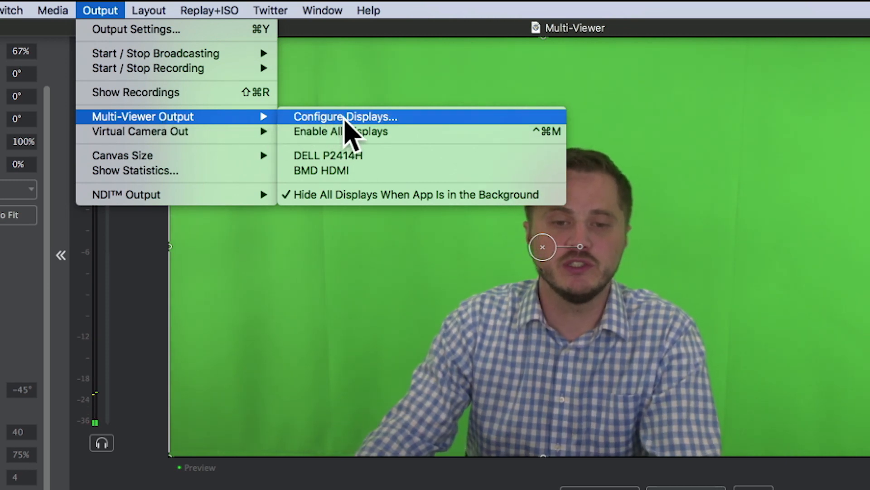
# - Reopen Configure Displays, identify the monitors, and select 2. BMD HDMI as the monitor
pyautogui.click(345, 117)
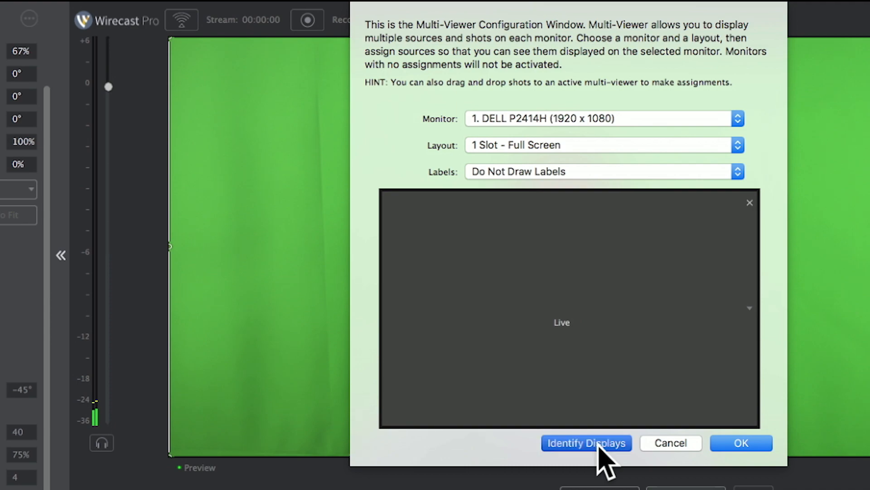
pyautogui.click(585, 442)
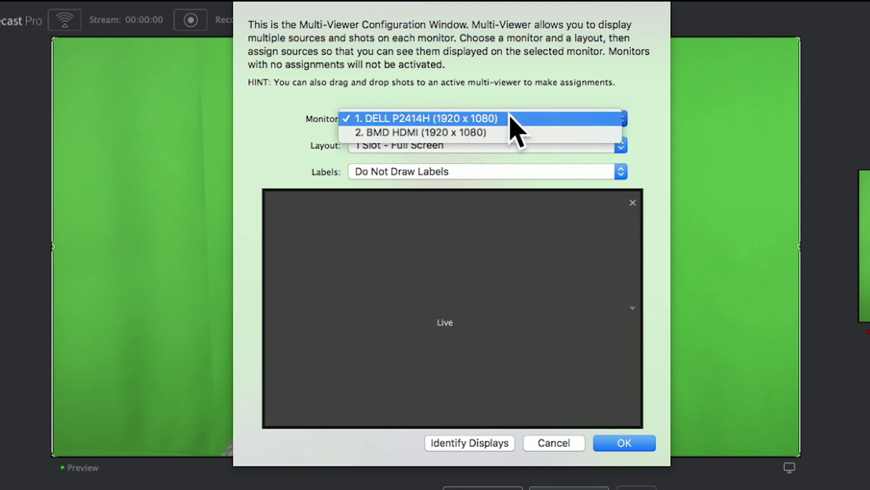
pyautogui.click(423, 132)
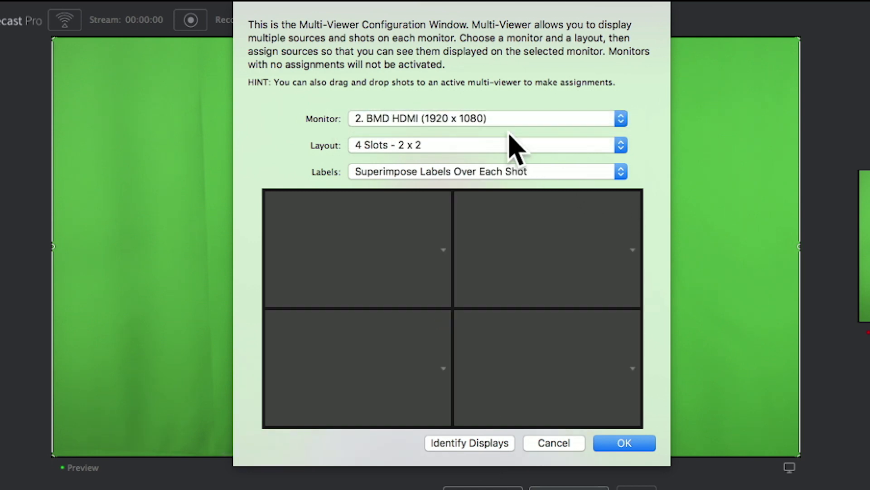